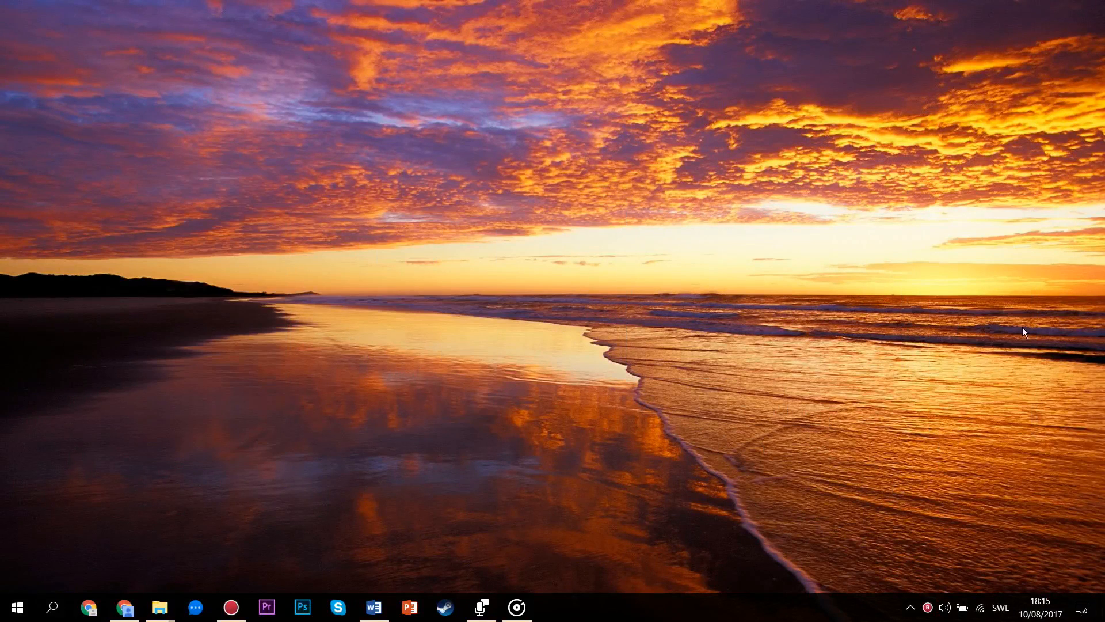
pyautogui.moveTo(469, 476)
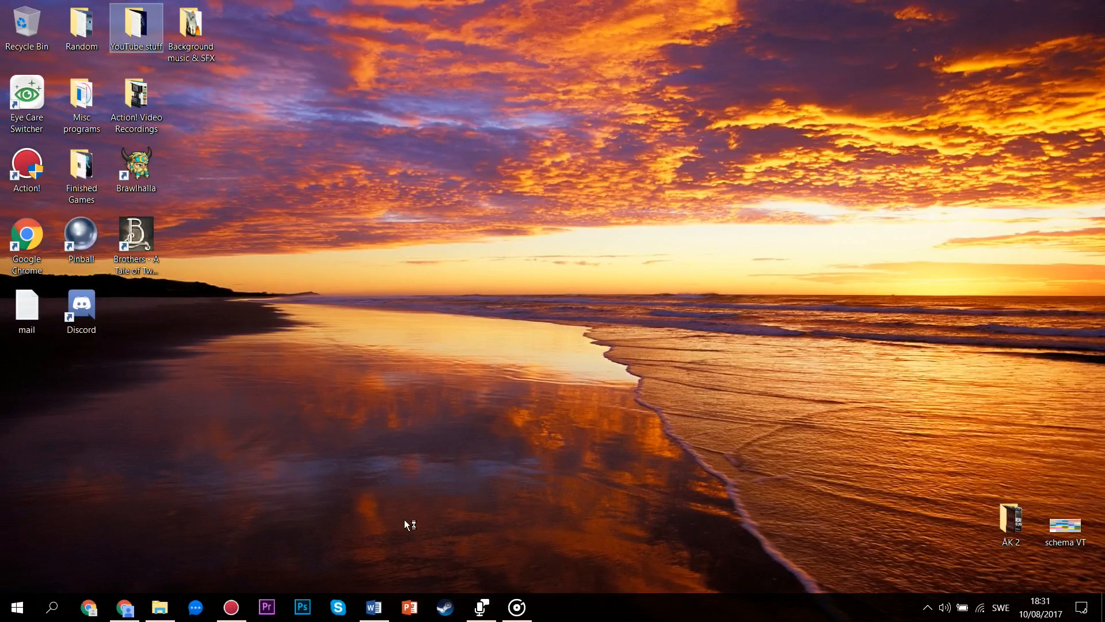
pyautogui.moveTo(632, 550)
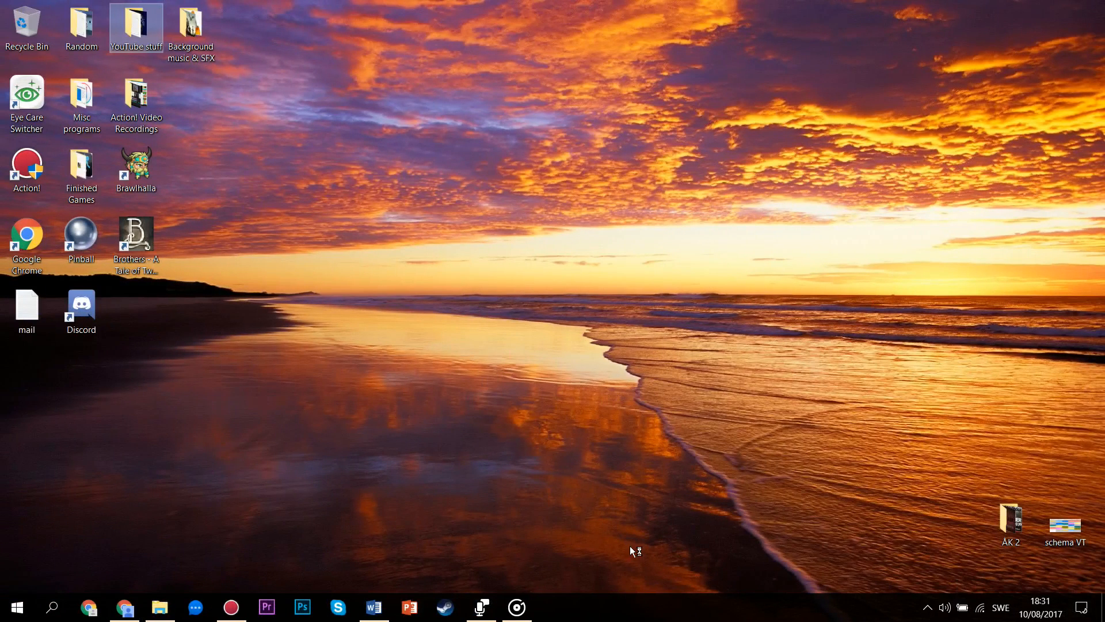
# Browse the connected iPhone's Internal Storage into DCIM 100APPLE and select the BLNJ2268 video
pyautogui.click(160, 607)
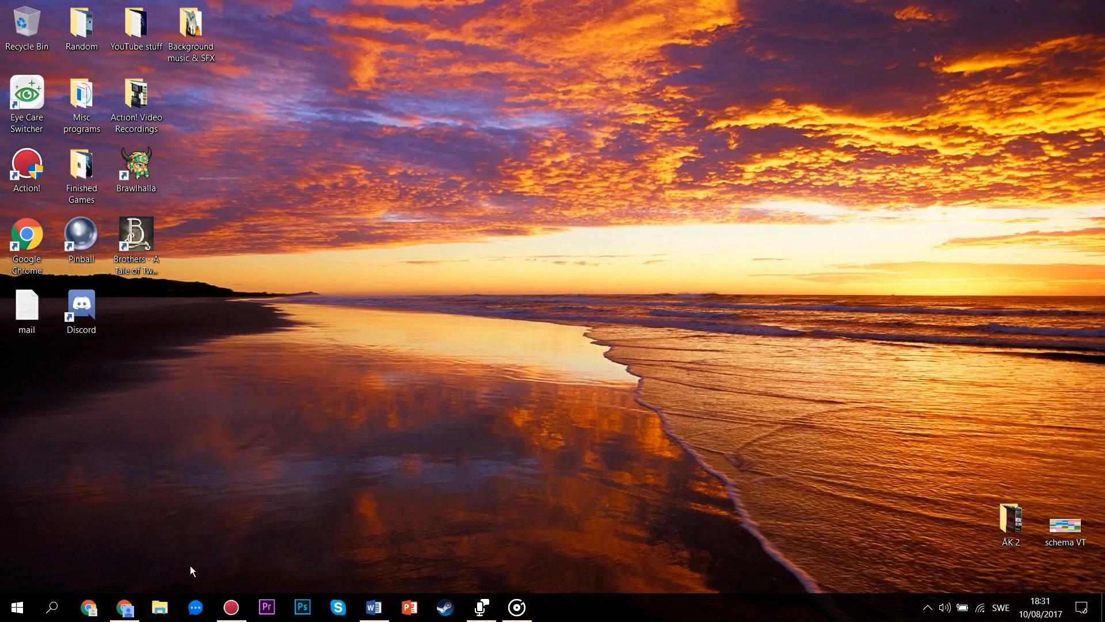
pyautogui.click(159, 606)
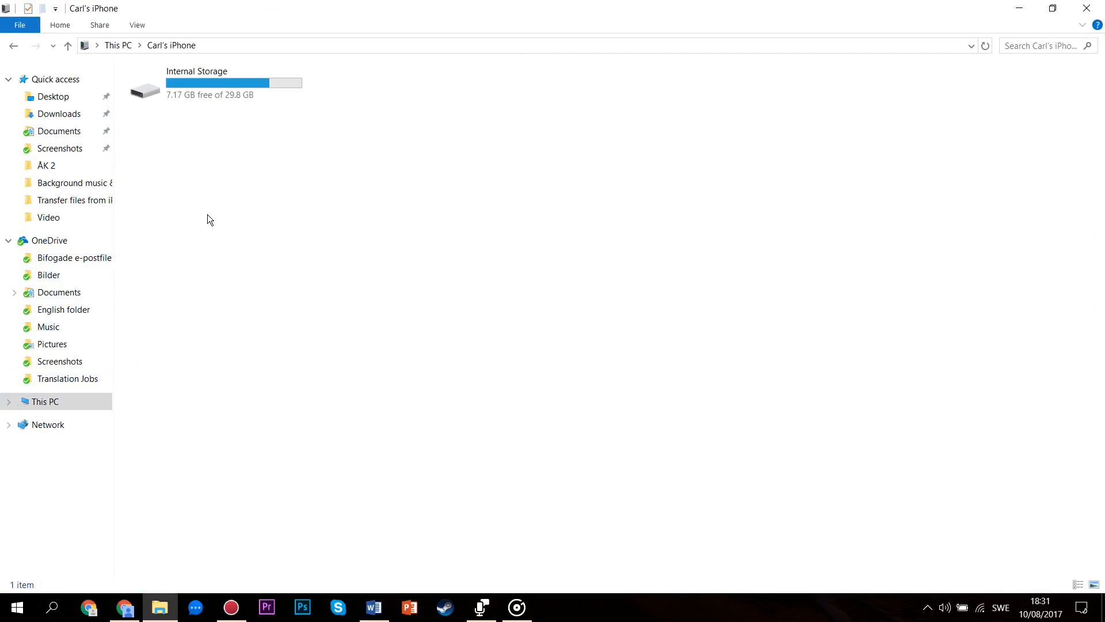
pyautogui.click(216, 83)
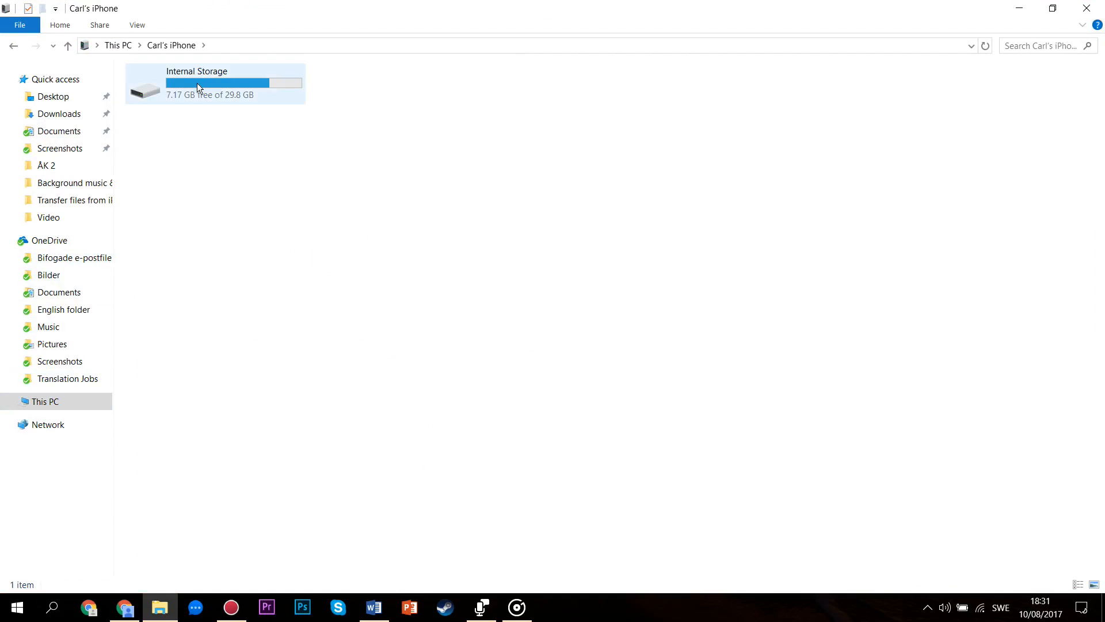
pyautogui.doubleClick(215, 83)
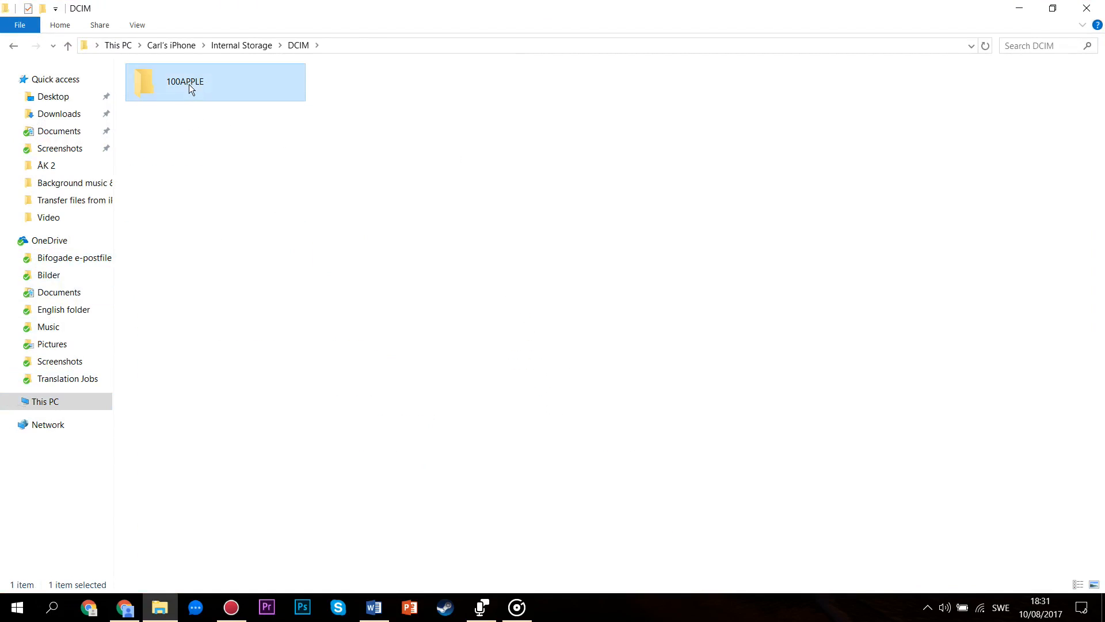
pyautogui.doubleClick(184, 80)
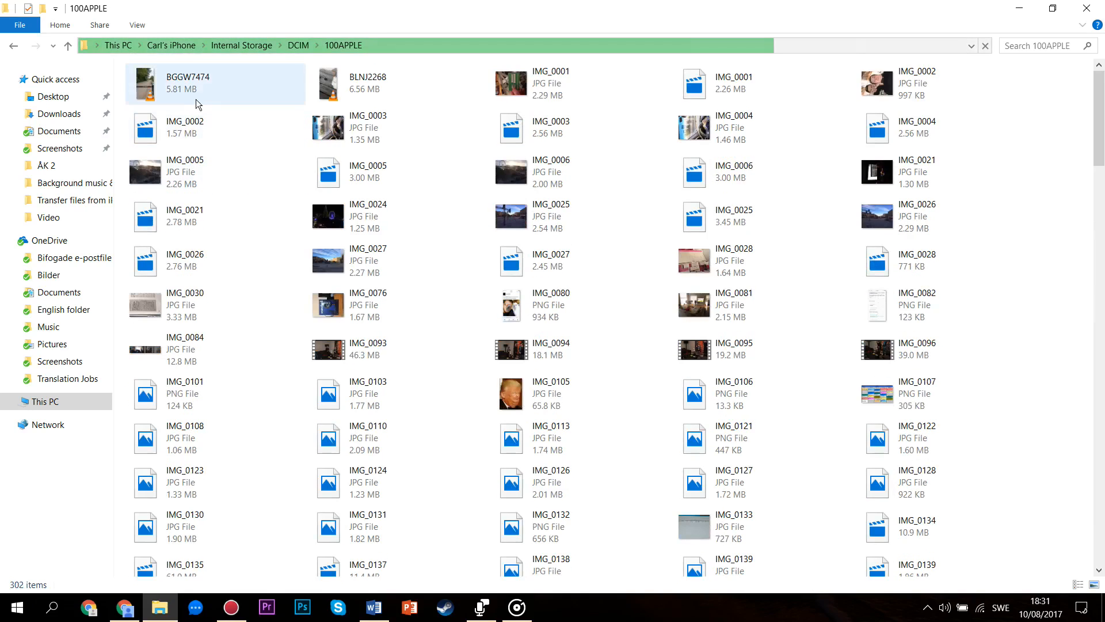
pyautogui.click(366, 83)
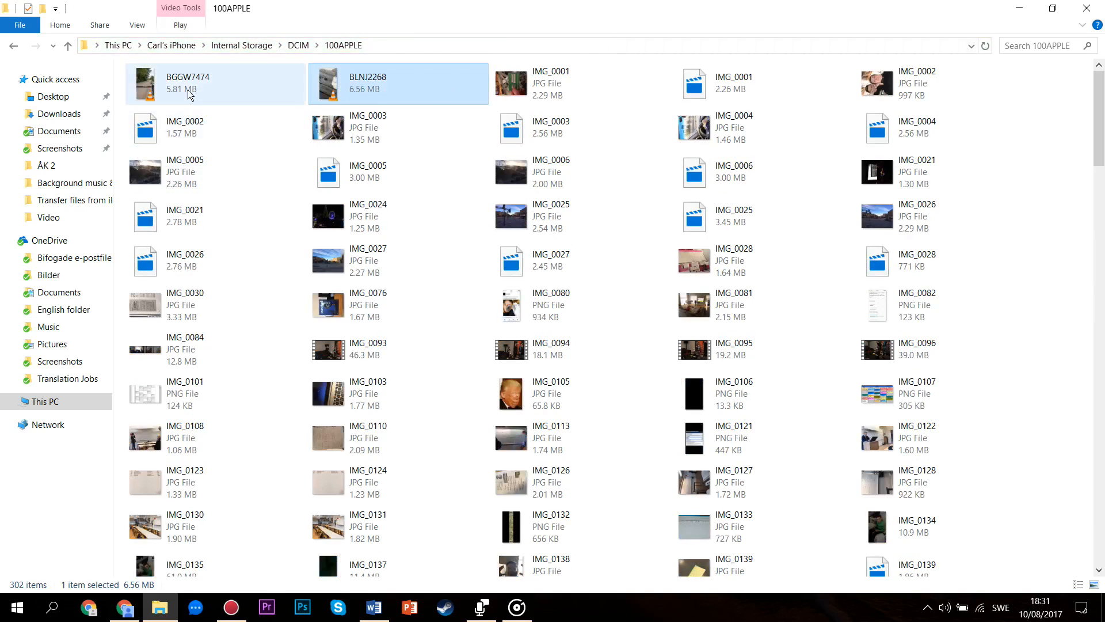
pyautogui.click(44, 400)
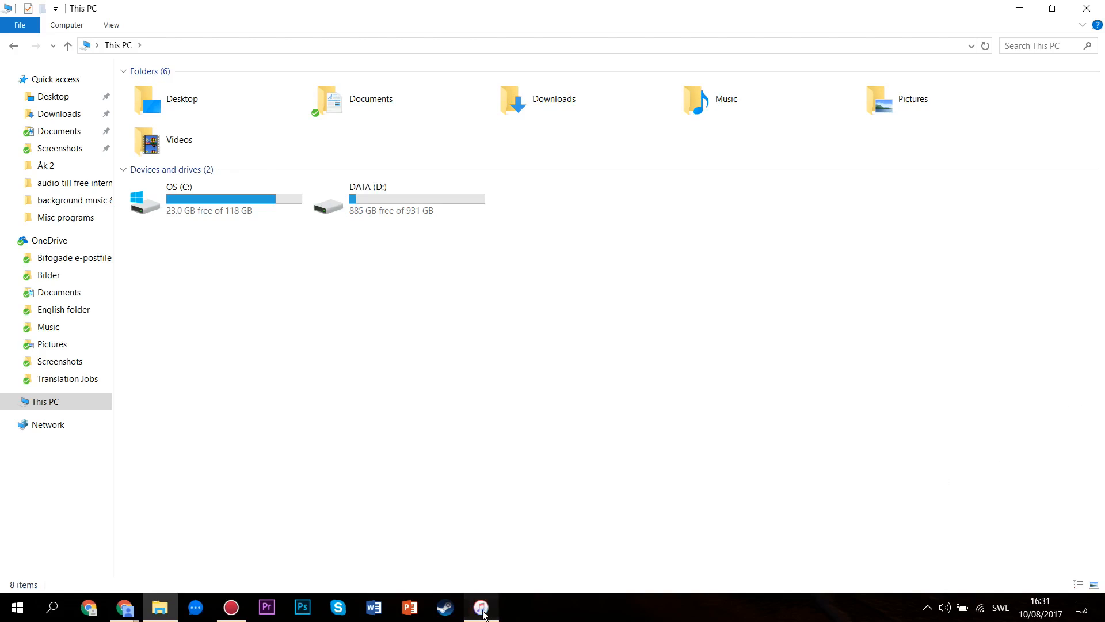
# Launch iTunes and let this computer access information on the connected iPad
pyautogui.click(482, 607)
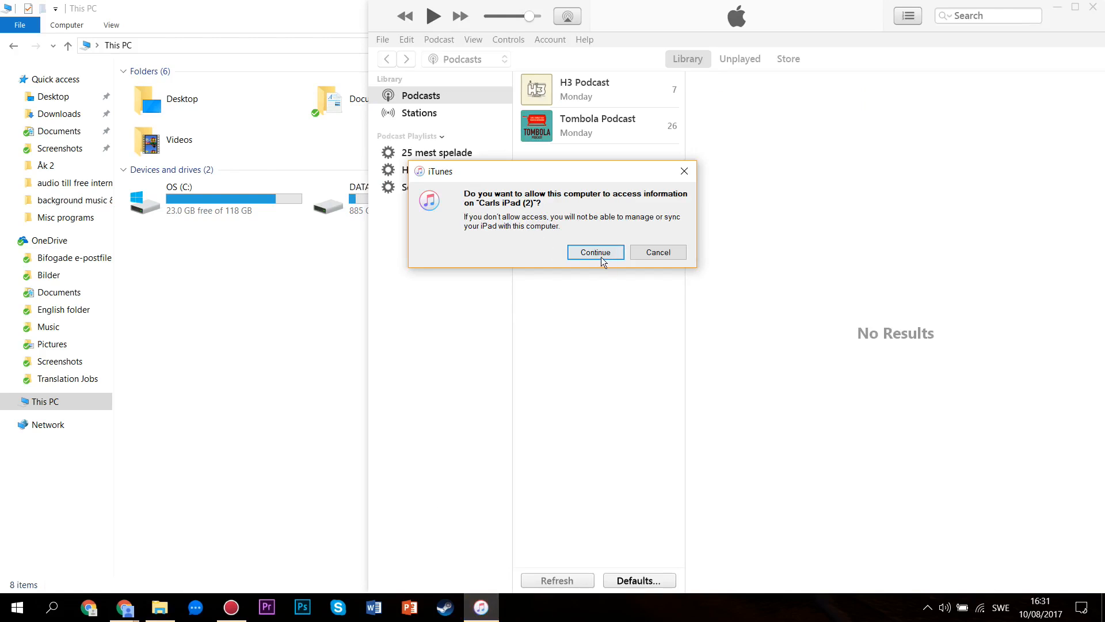
pyautogui.click(595, 252)
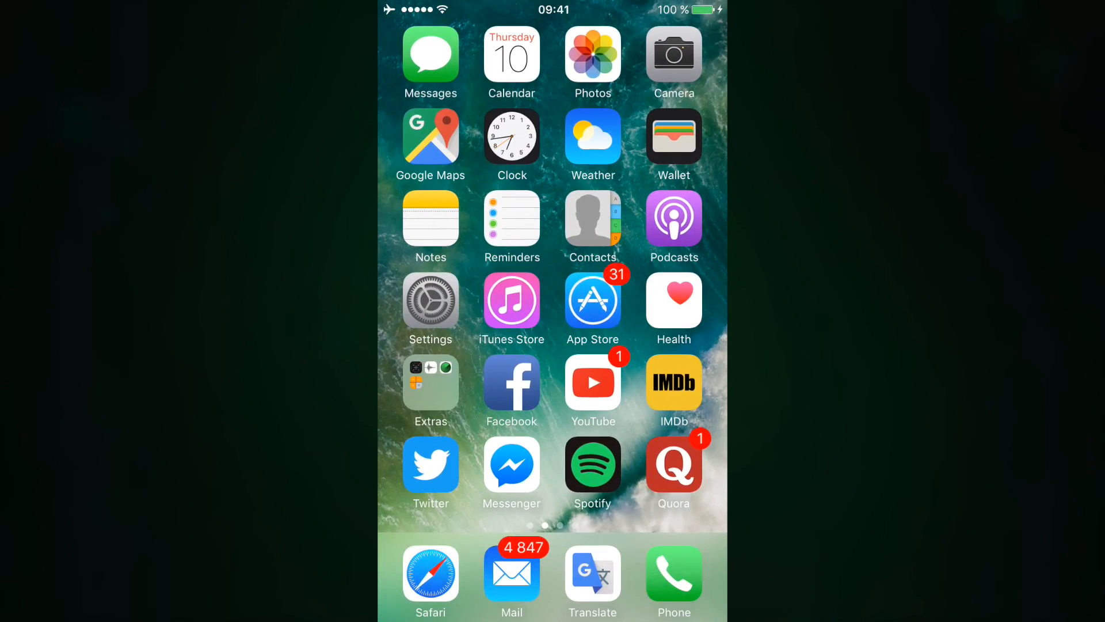
# View today's sideways video in the iPhone's Photos library with its controls shown
pyautogui.click(591, 56)
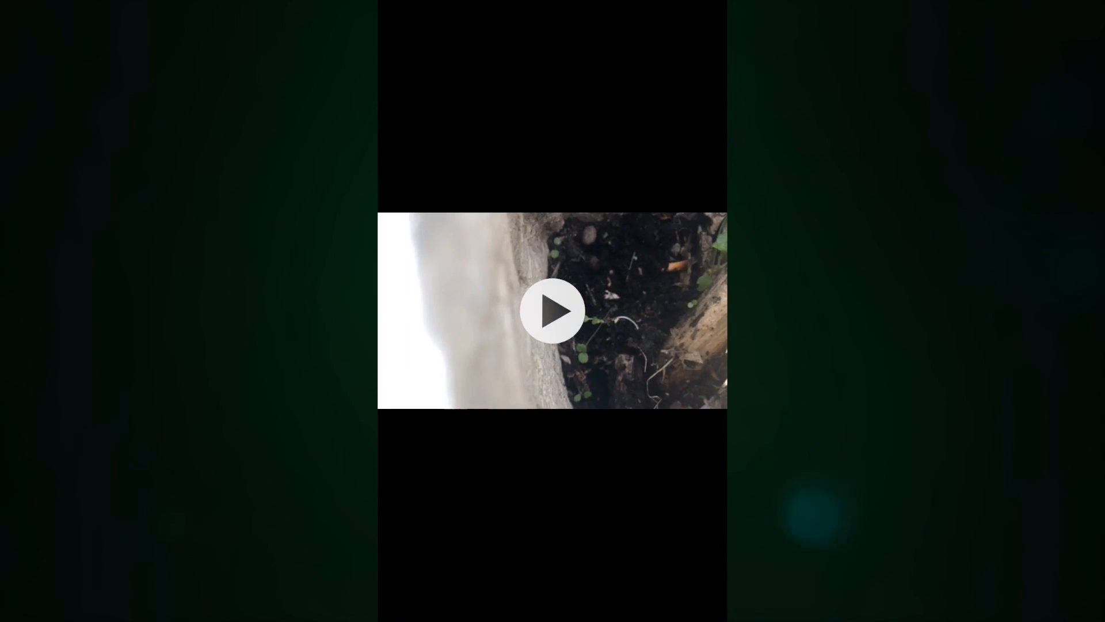
pyautogui.click(551, 310)
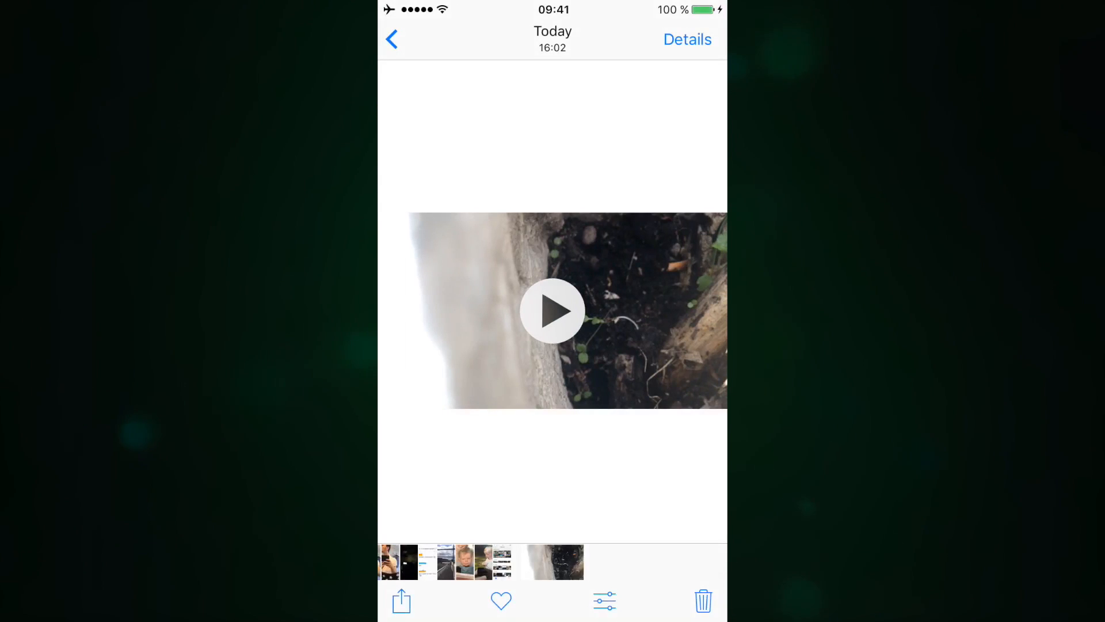
pyautogui.click(401, 600)
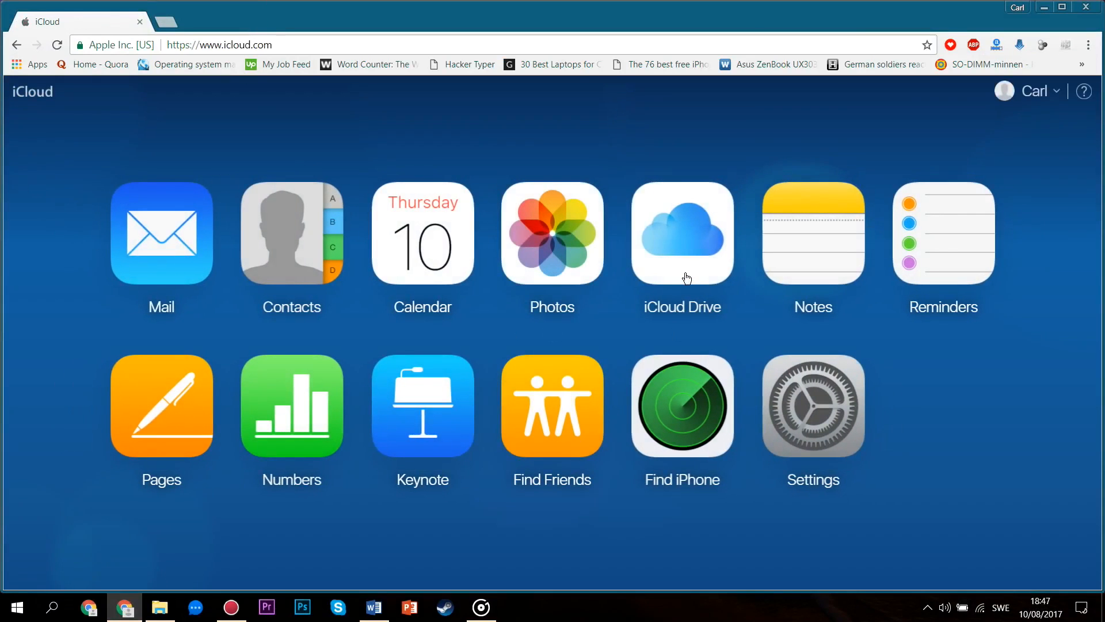
# From iCloud Drive on icloud.com, download the IMG_0679 .MOV video to the PC
pyautogui.click(682, 234)
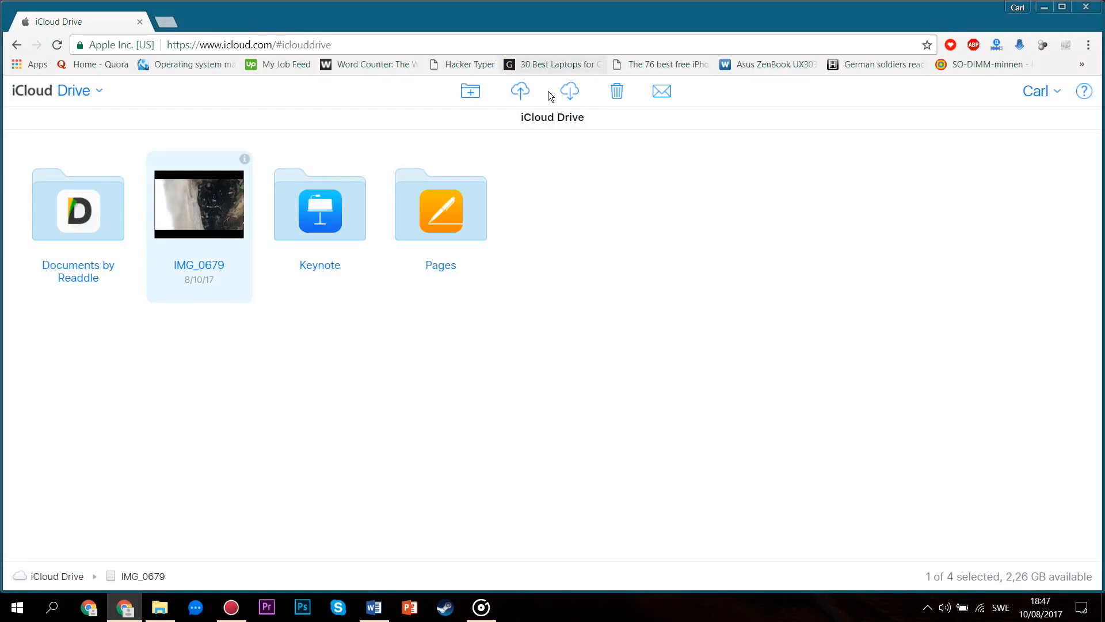
pyautogui.click(569, 91)
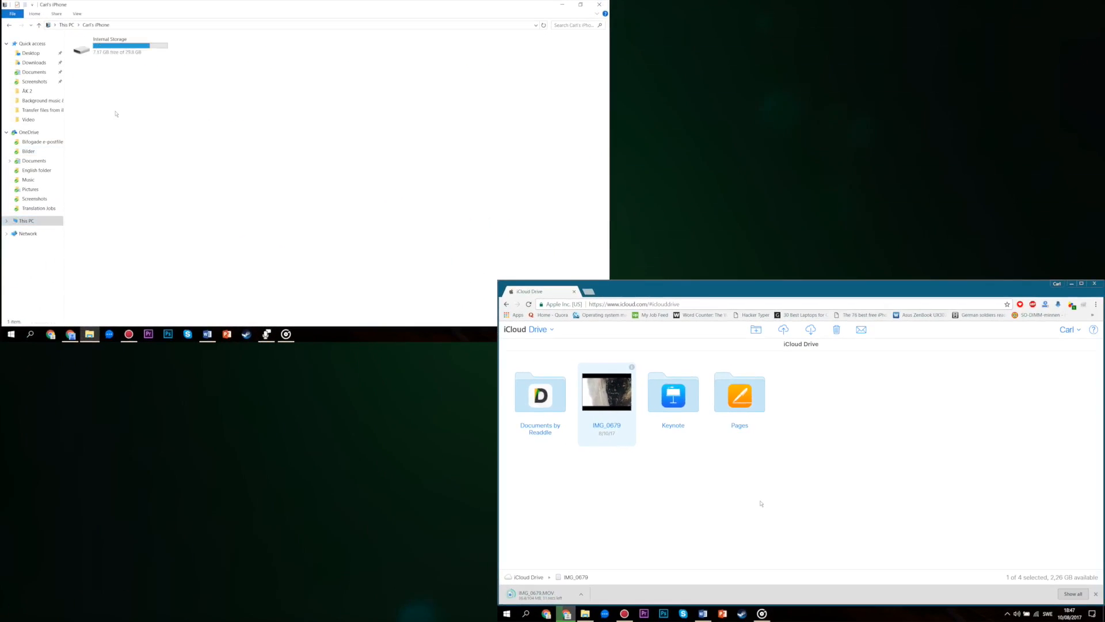
# Show the iPhone's Internal Storage DCIM 100APPLE files while the .MOV download continues
pyautogui.click(116, 46)
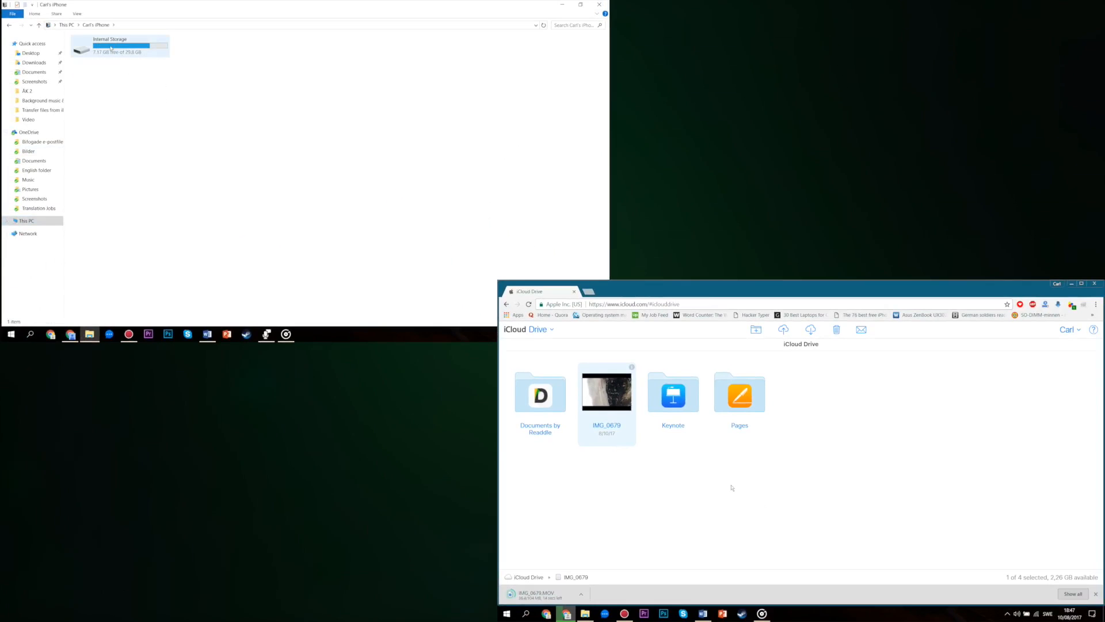
pyautogui.doubleClick(109, 46)
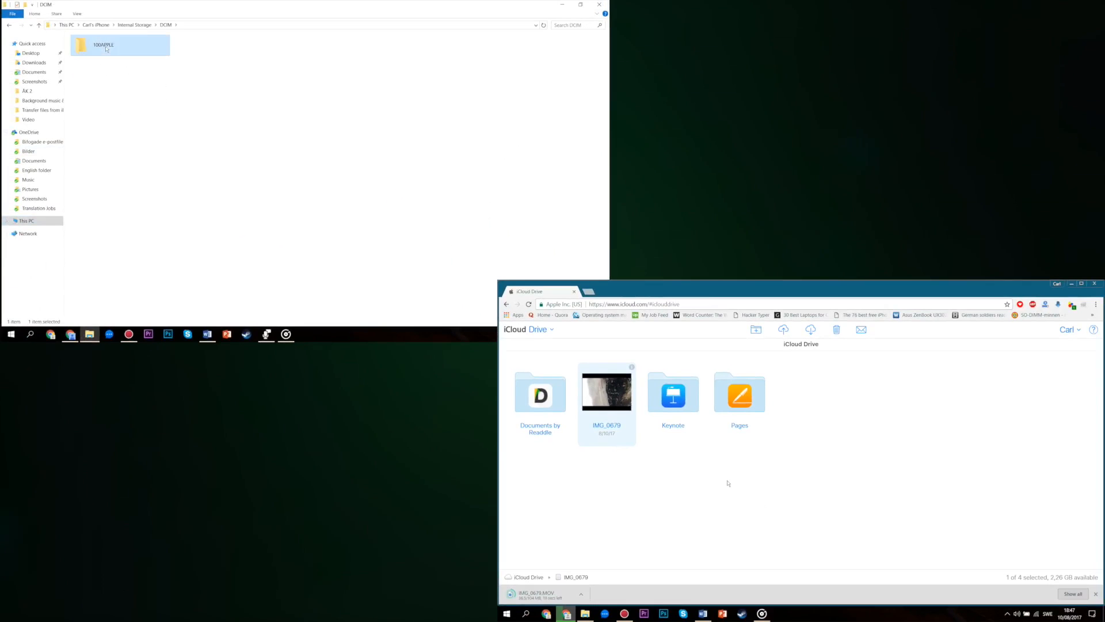
pyautogui.doubleClick(103, 45)
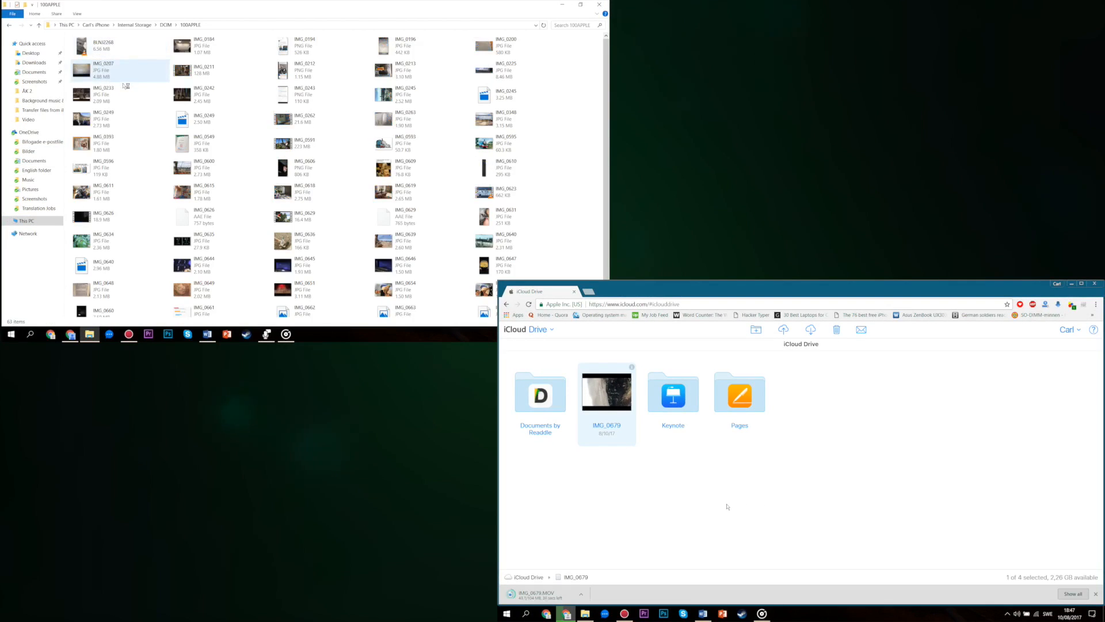